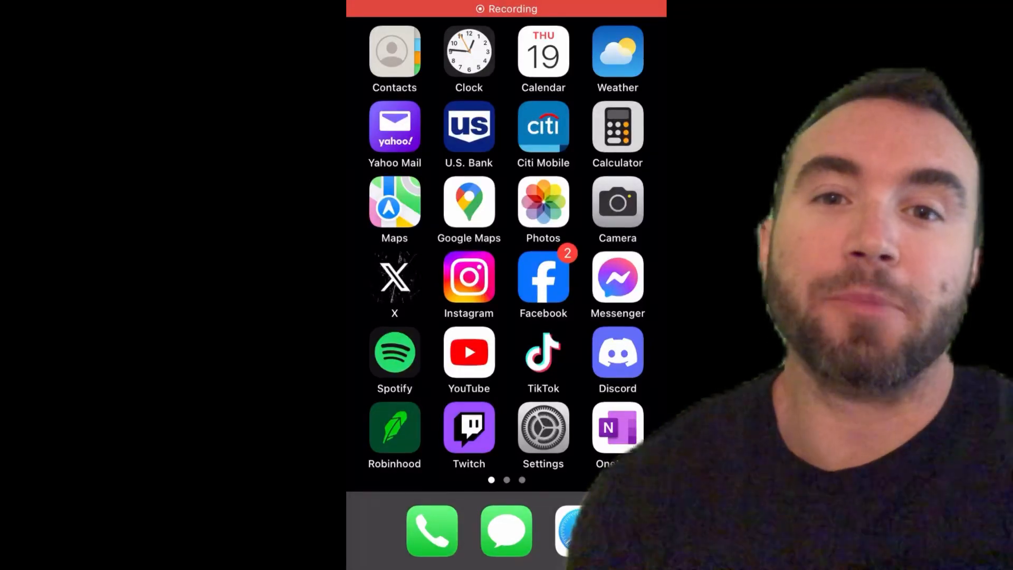
# Step: Open Settings and browse the Display & Brightness page
pyautogui.click(543, 423)
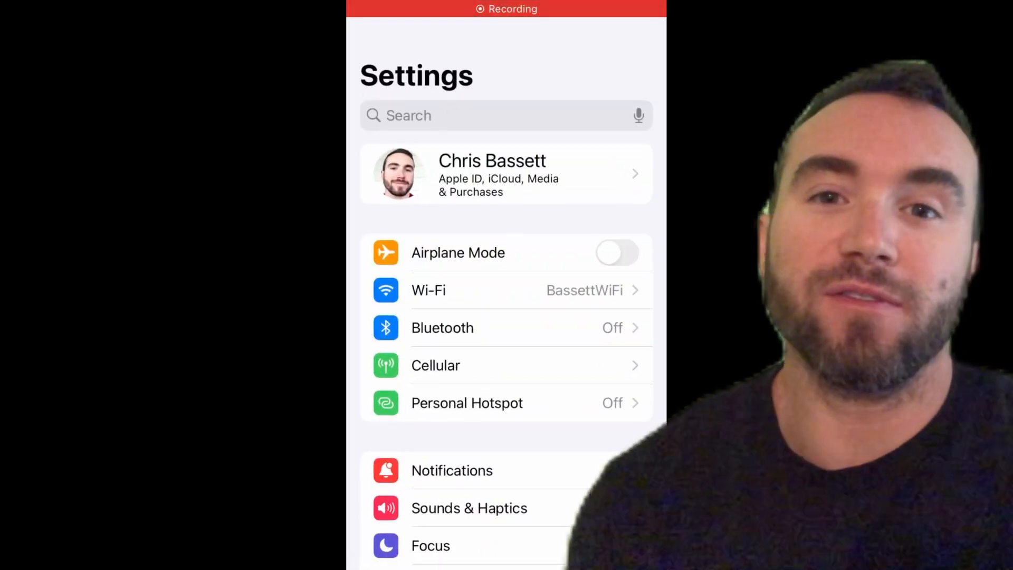
pyautogui.scroll(-3)
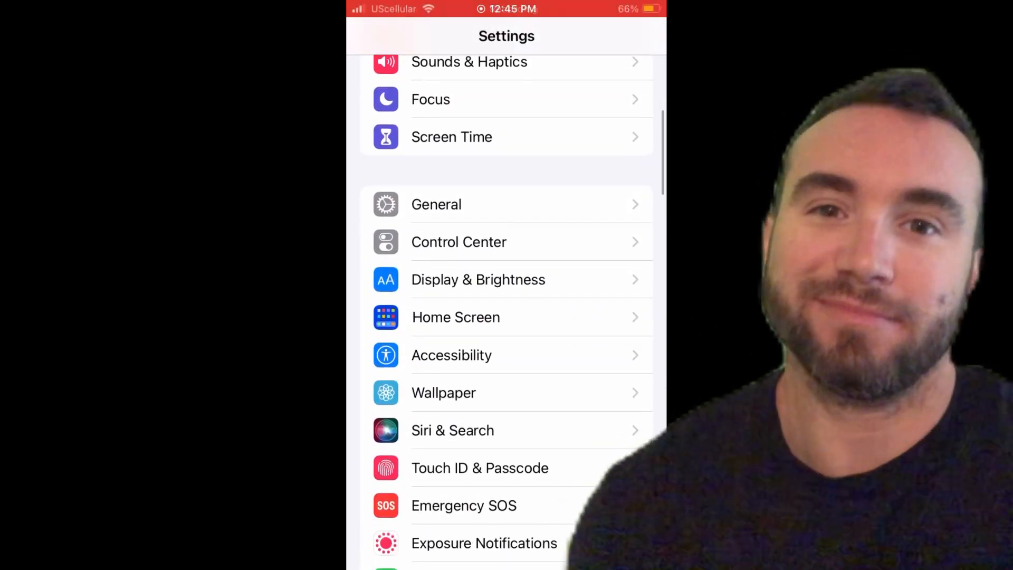
pyautogui.click(478, 279)
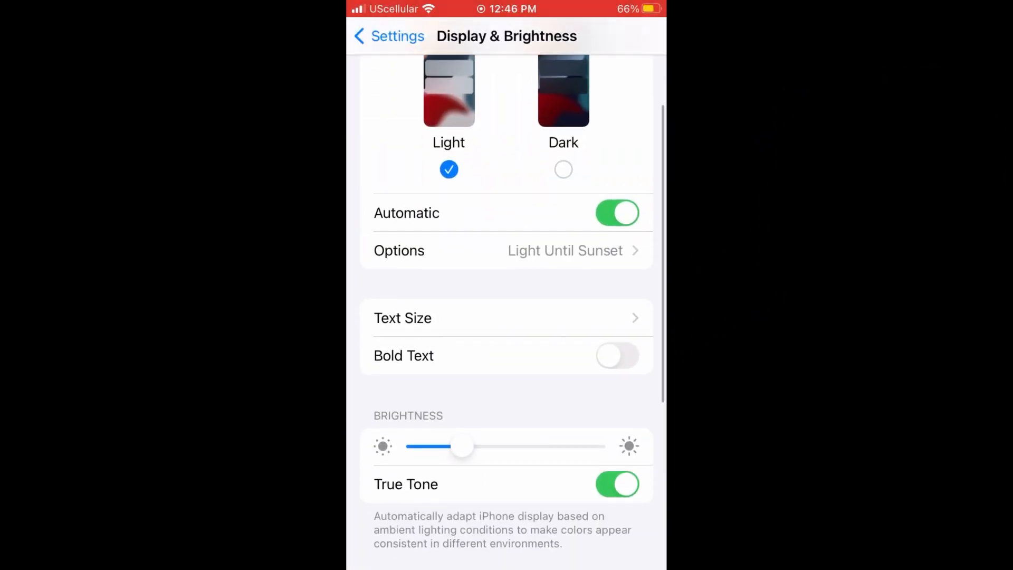
pyautogui.scroll(-3)
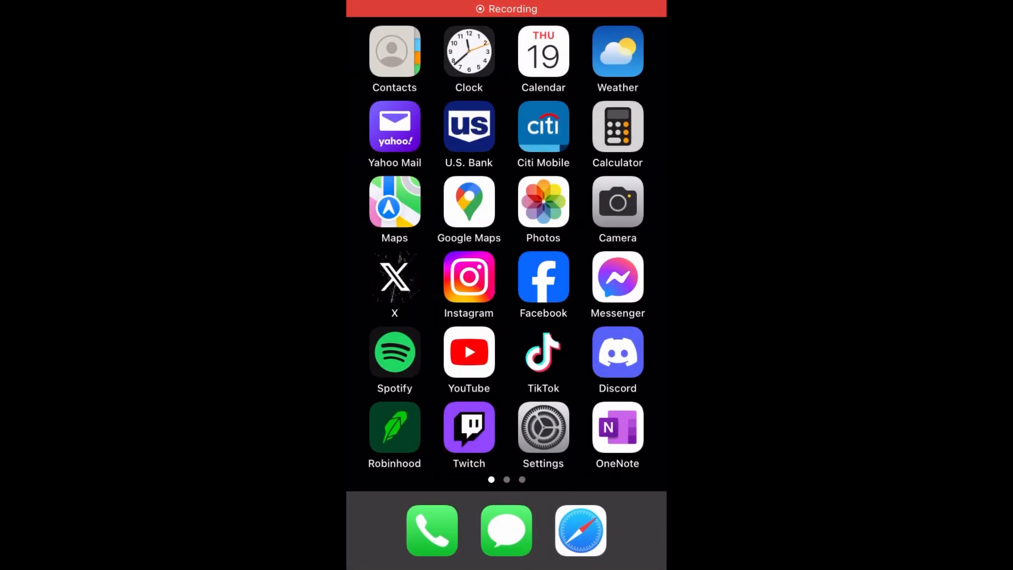
# Step: Reopen Settings and scroll through Accessibility > Voice Control options
pyautogui.click(543, 426)
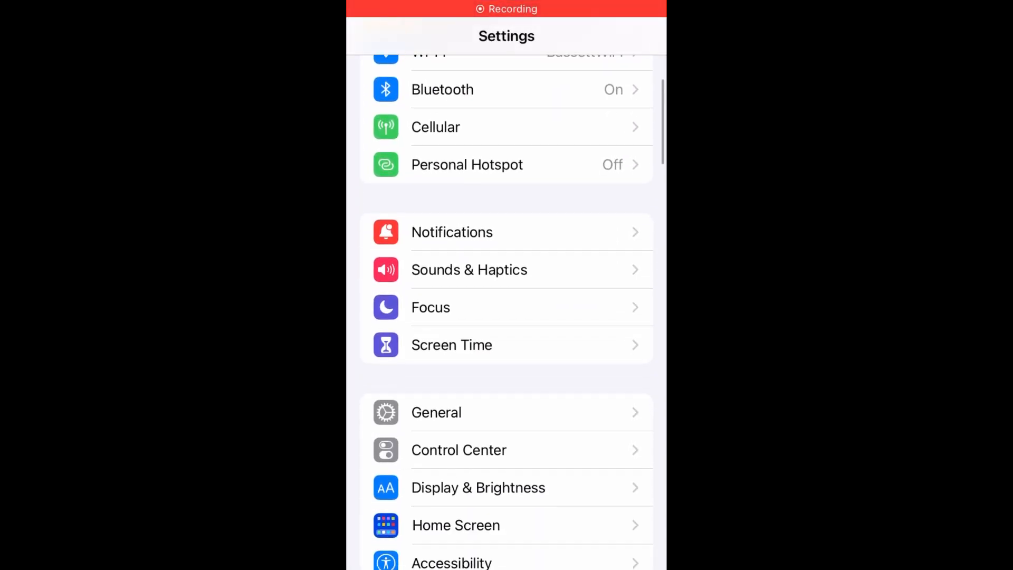
pyautogui.click(452, 562)
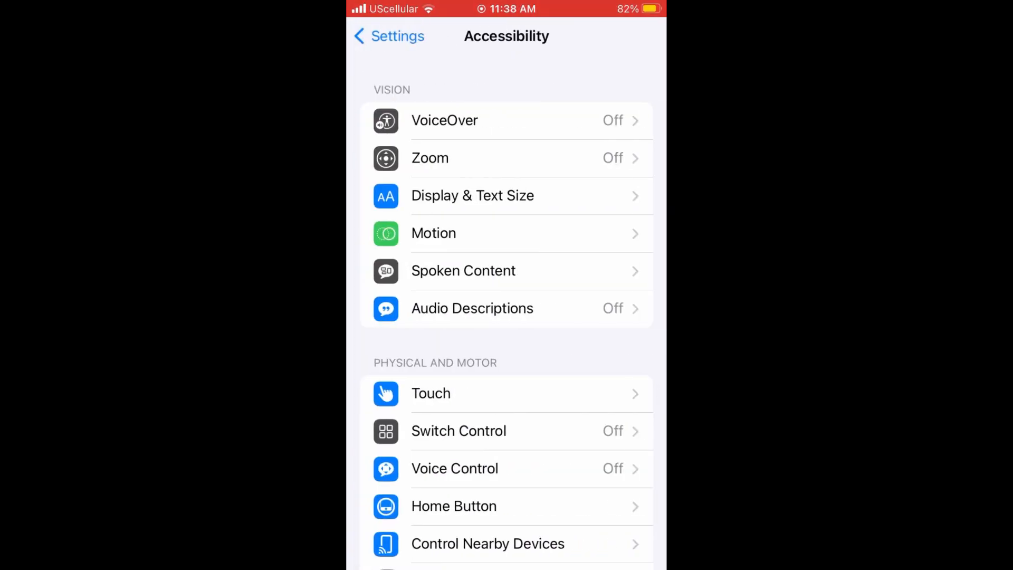
pyautogui.scroll(-3)
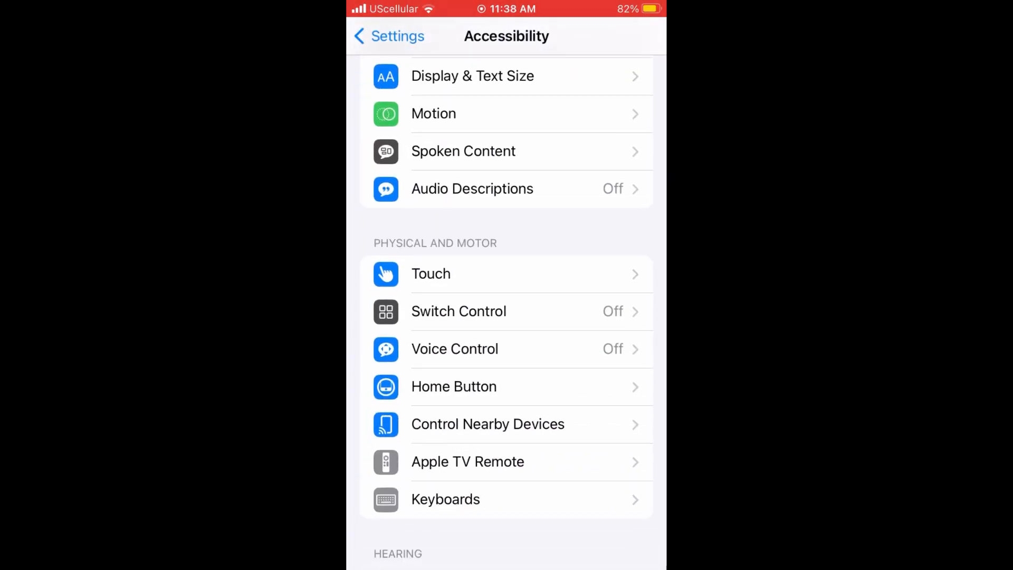
pyautogui.click(454, 348)
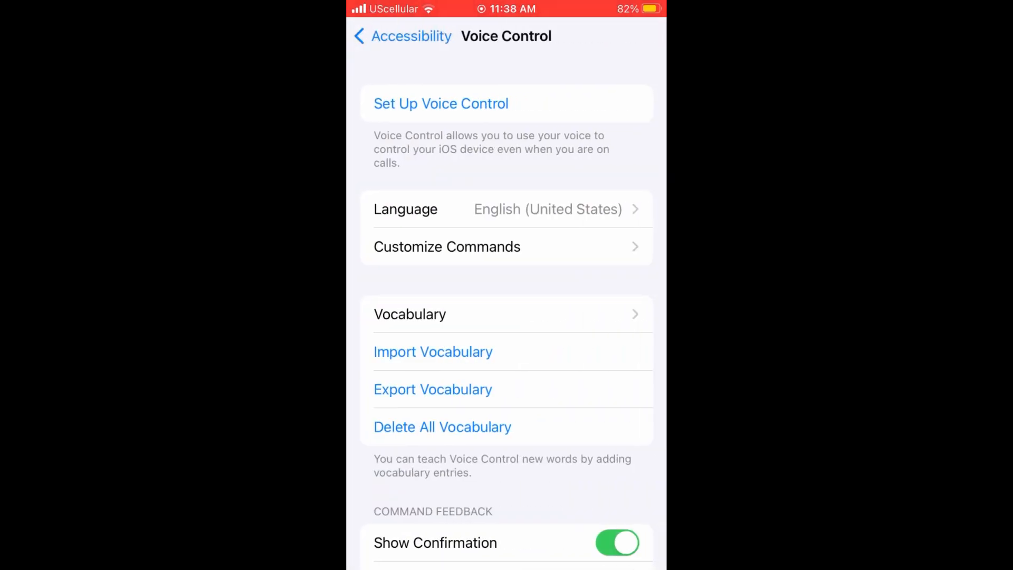
pyautogui.scroll(-3)
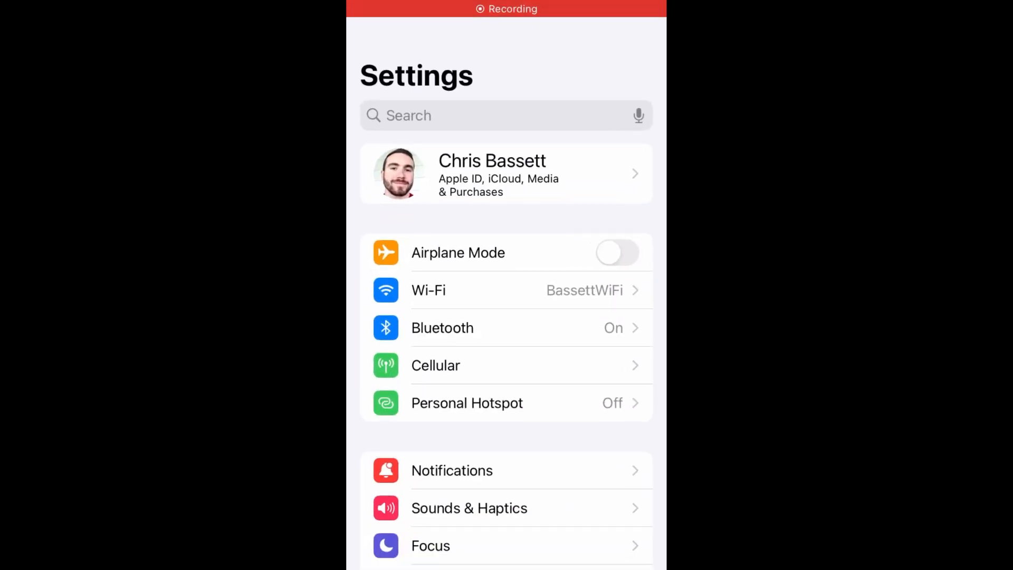
# Step: View the Bluetooth page, back out of Settings, and return home
pyautogui.click(443, 328)
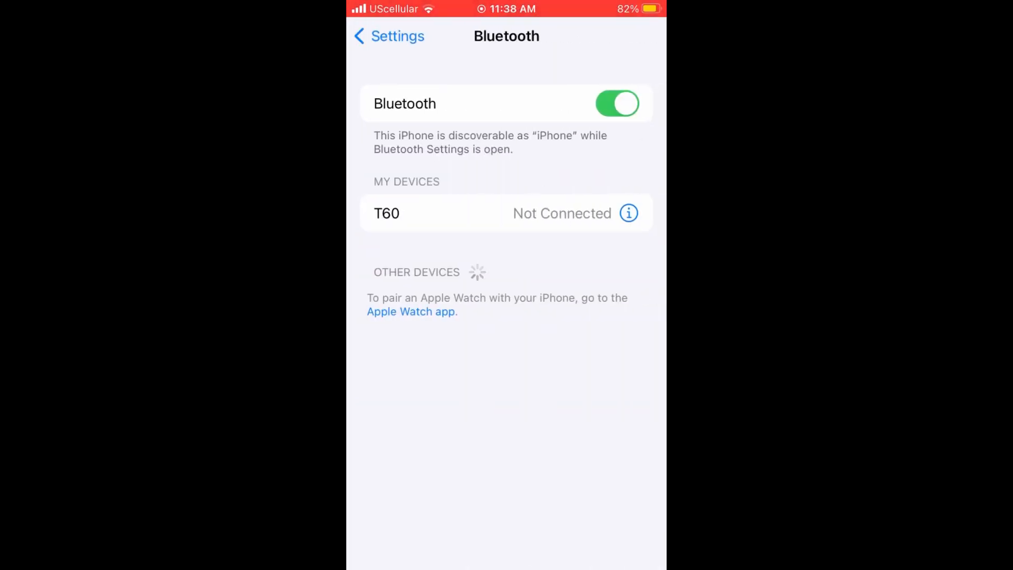
pyautogui.click(388, 35)
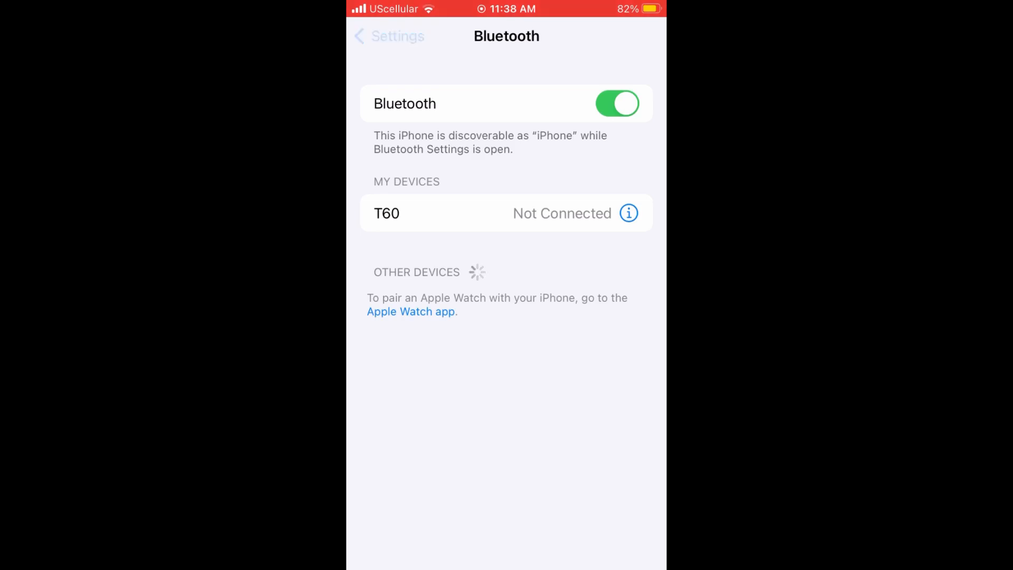
pyautogui.click(388, 35)
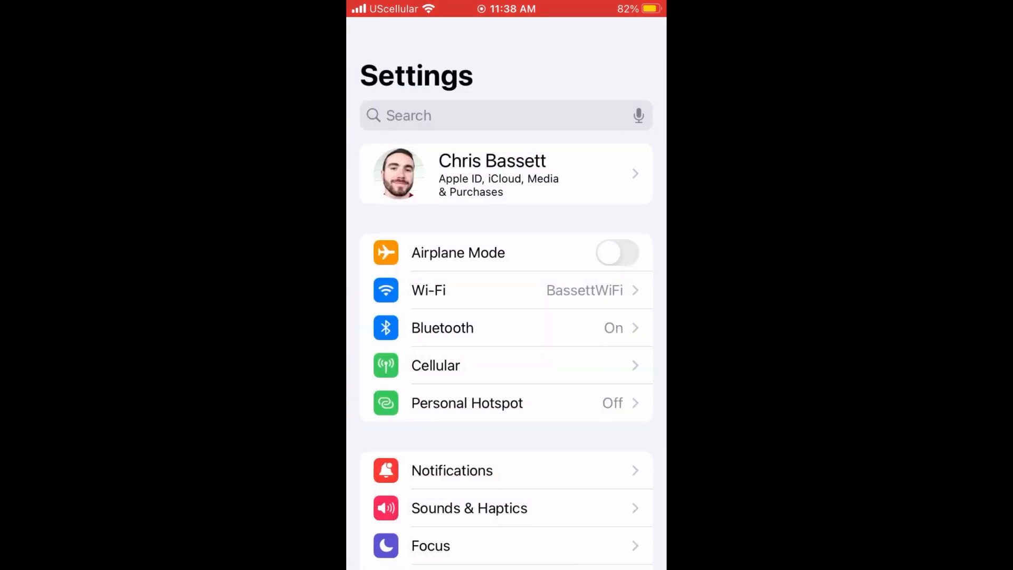
pyautogui.press('home')
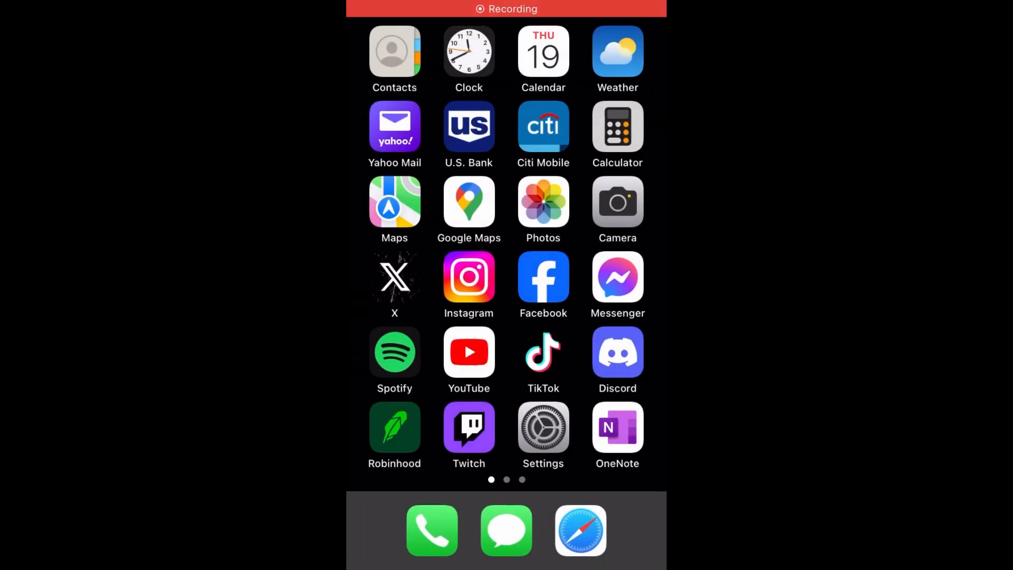
pyautogui.click(543, 427)
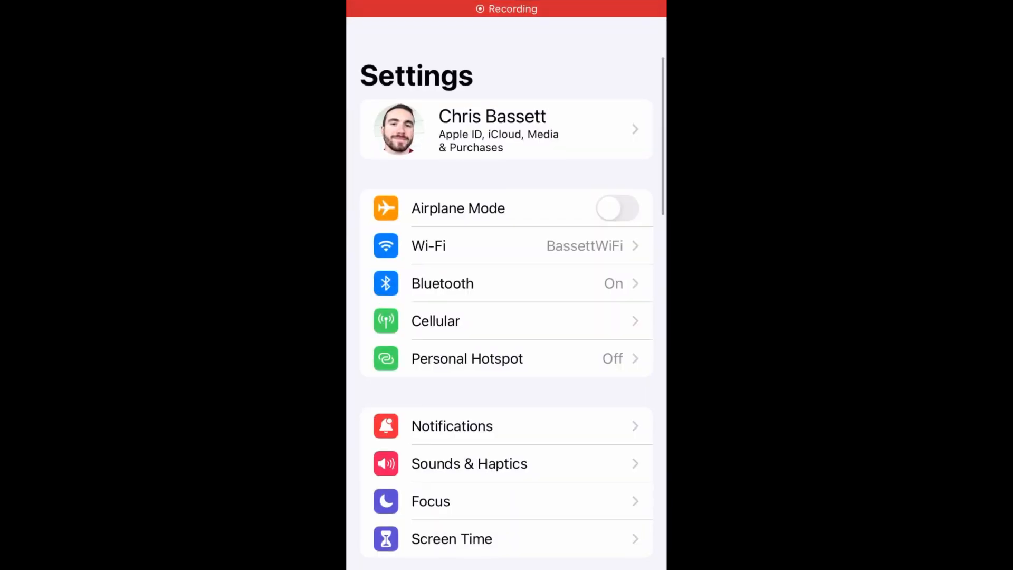
pyautogui.scroll(-3)
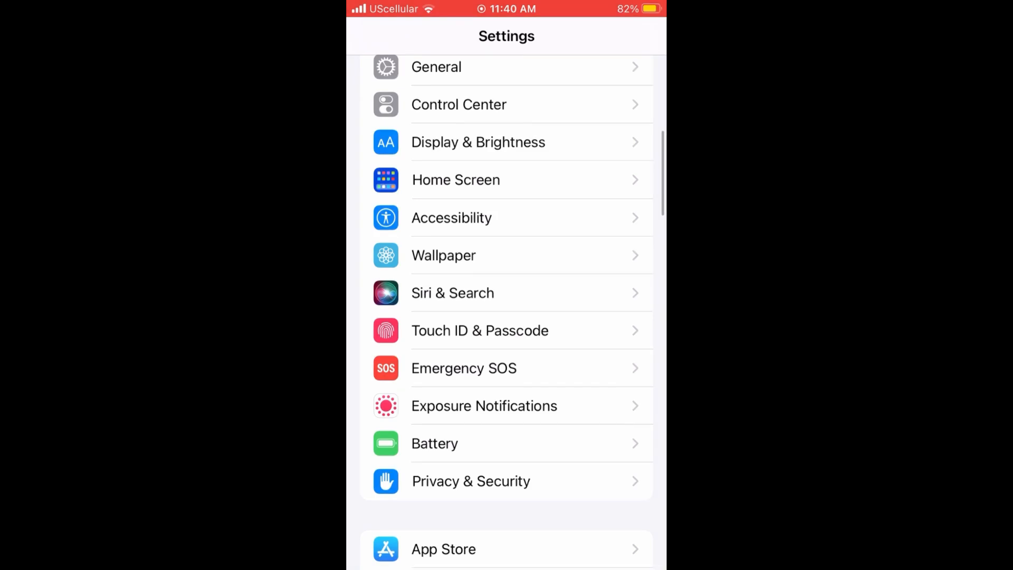
pyautogui.click(480, 330)
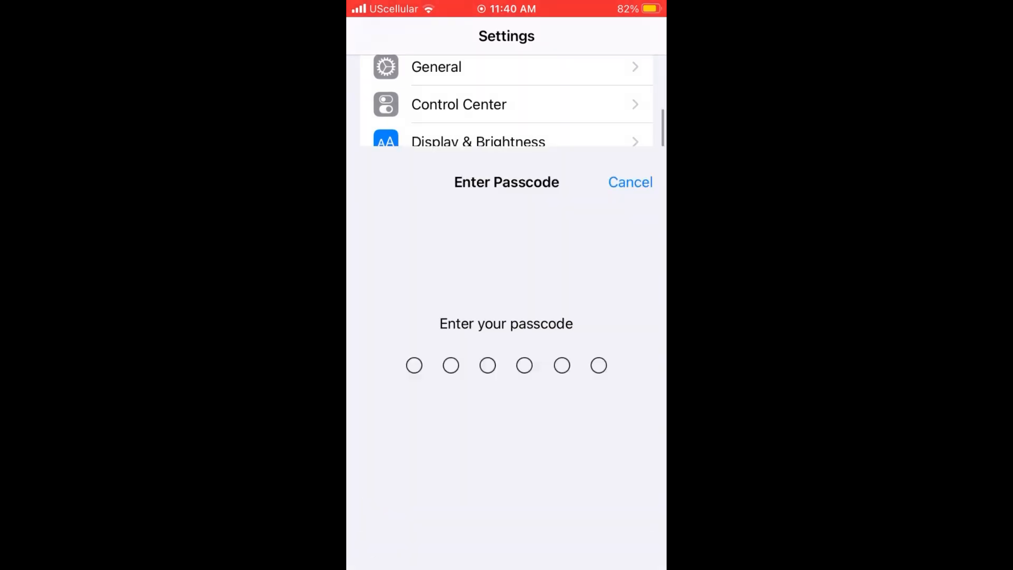
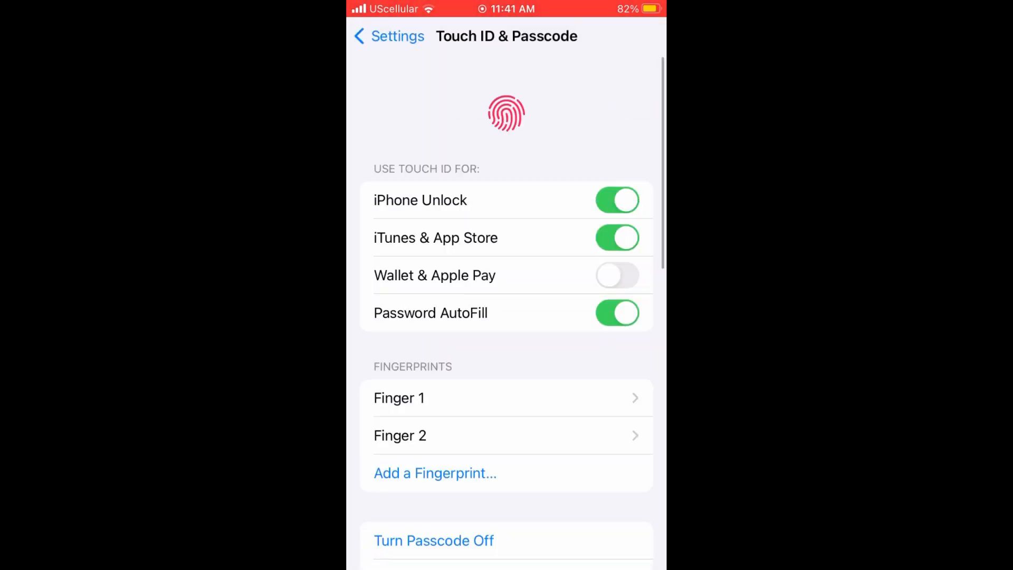
pyautogui.scroll(-3)
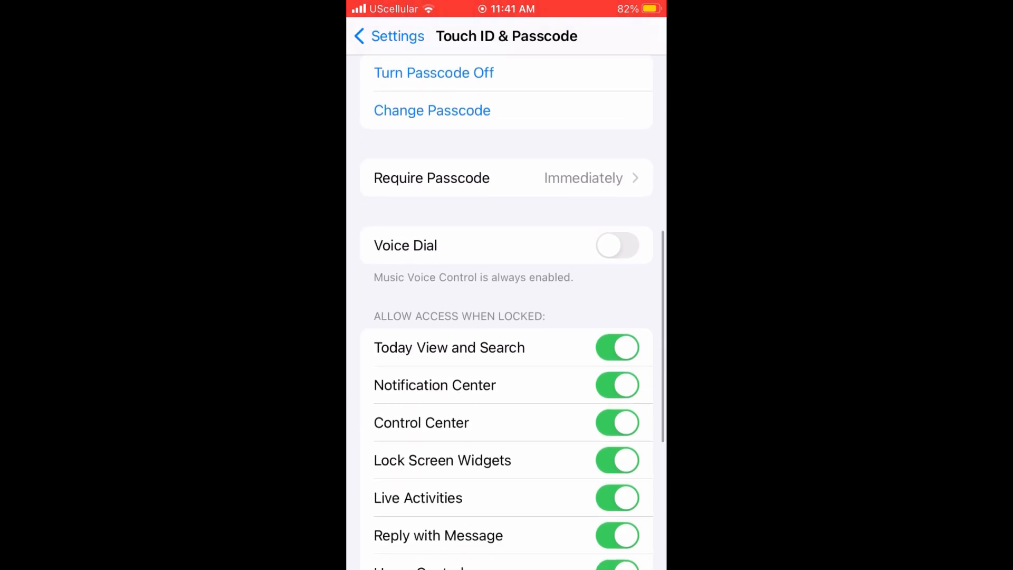
pyautogui.scroll(-3)
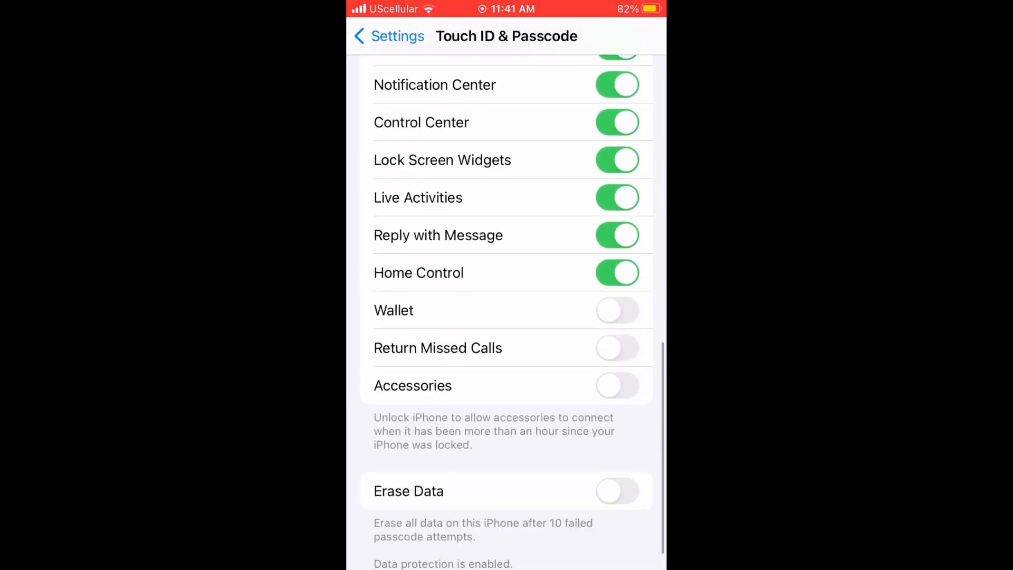
pyautogui.click(617, 348)
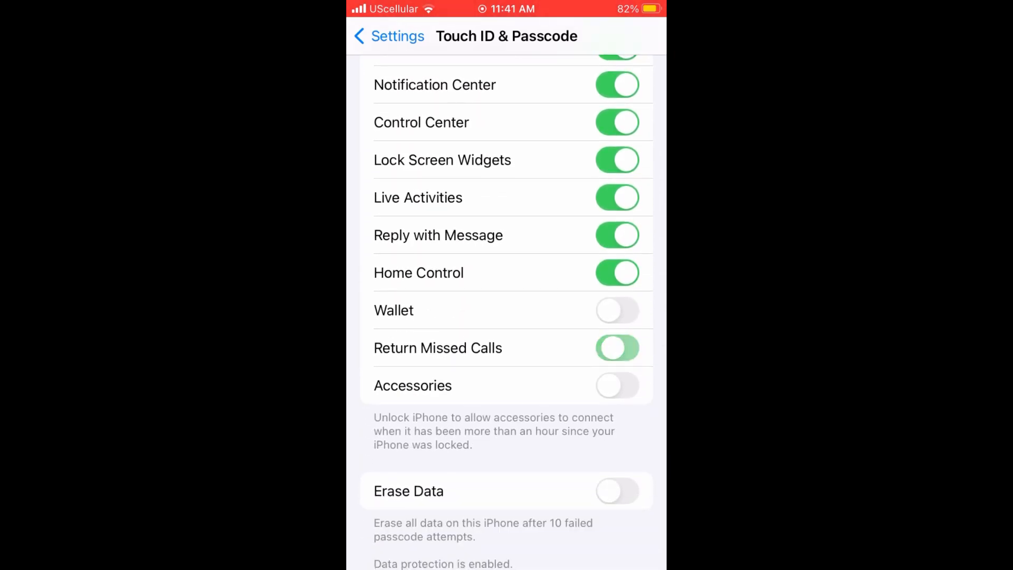
pyautogui.click(617, 348)
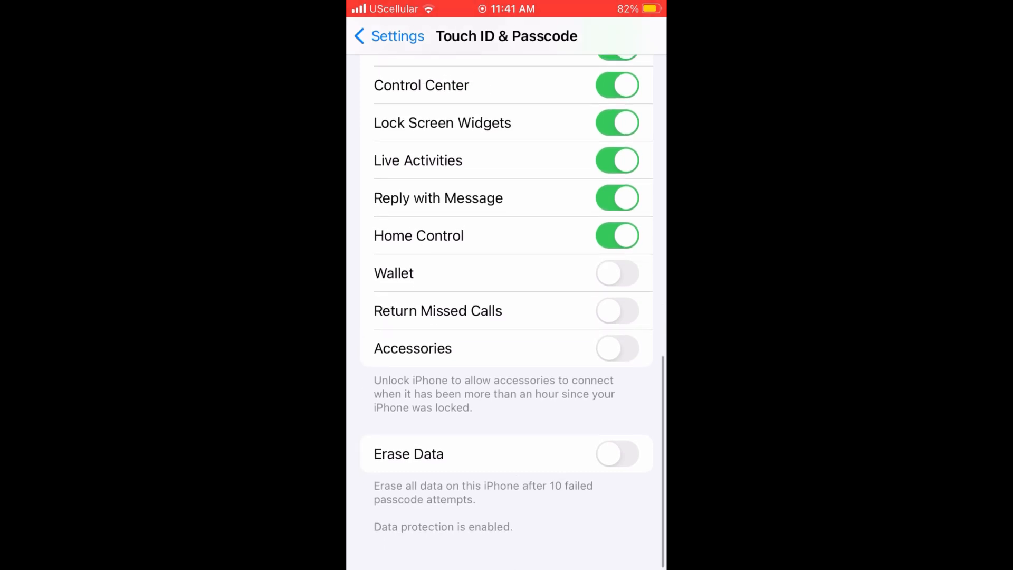
pyautogui.click(386, 36)
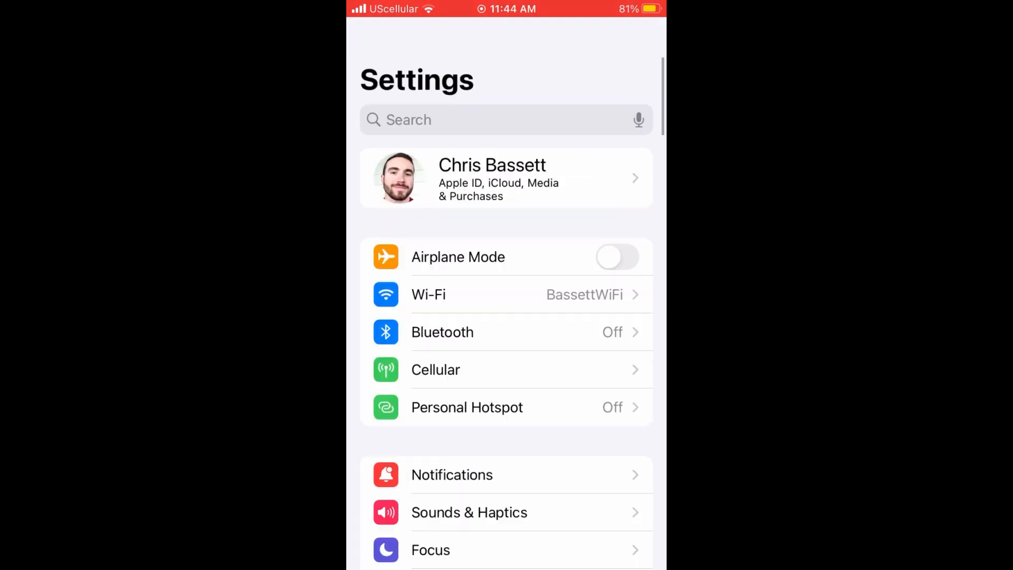
# Step: Check General > Software Update, confirming iOS is up to date
pyautogui.scroll(-3)
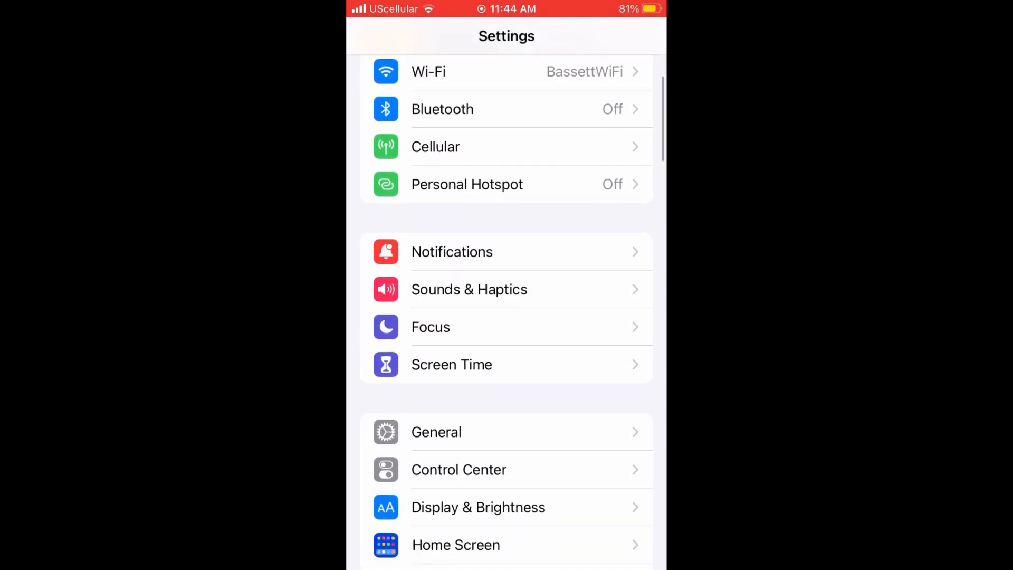
pyautogui.click(437, 432)
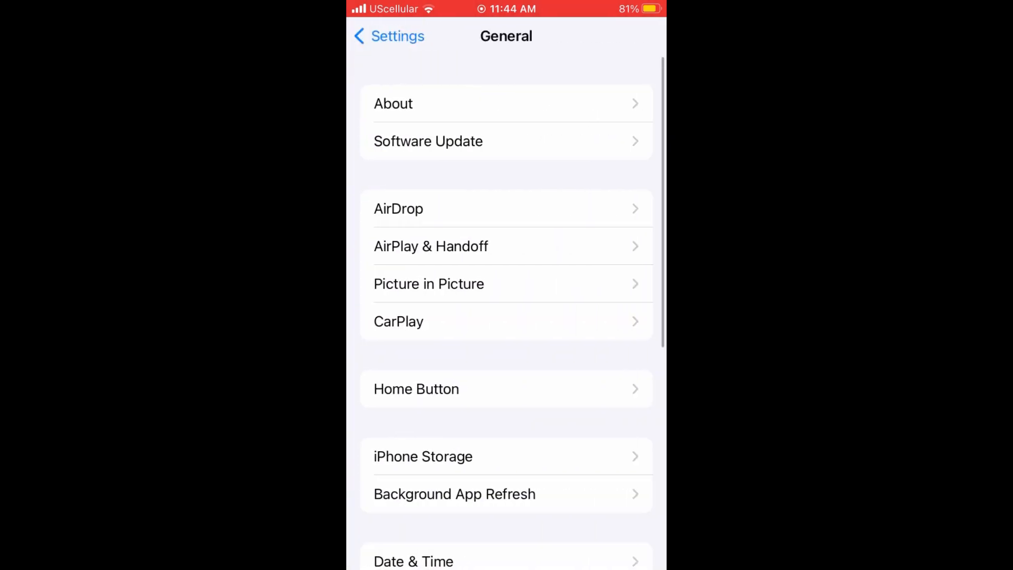
pyautogui.click(429, 140)
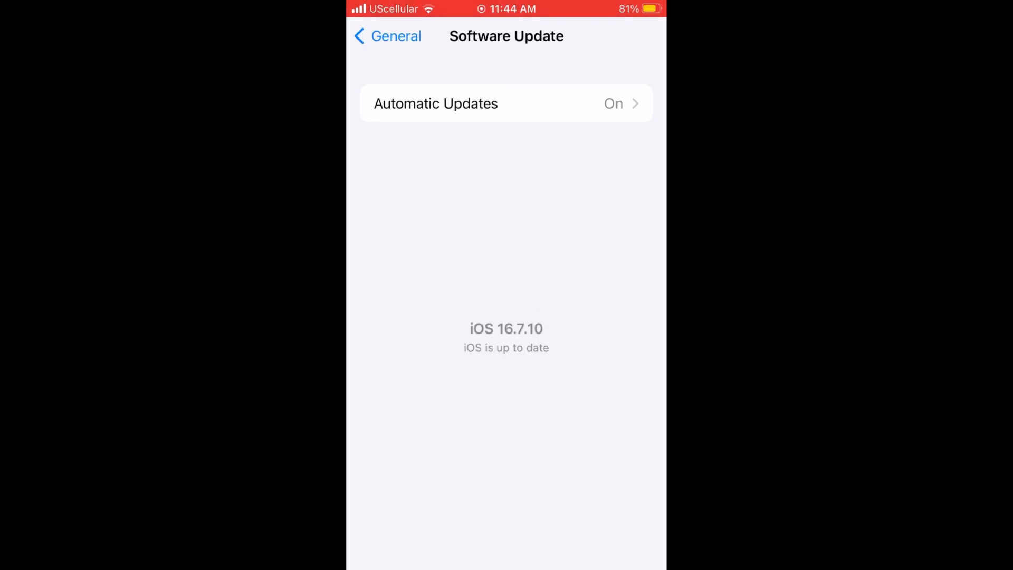
pyautogui.click(386, 35)
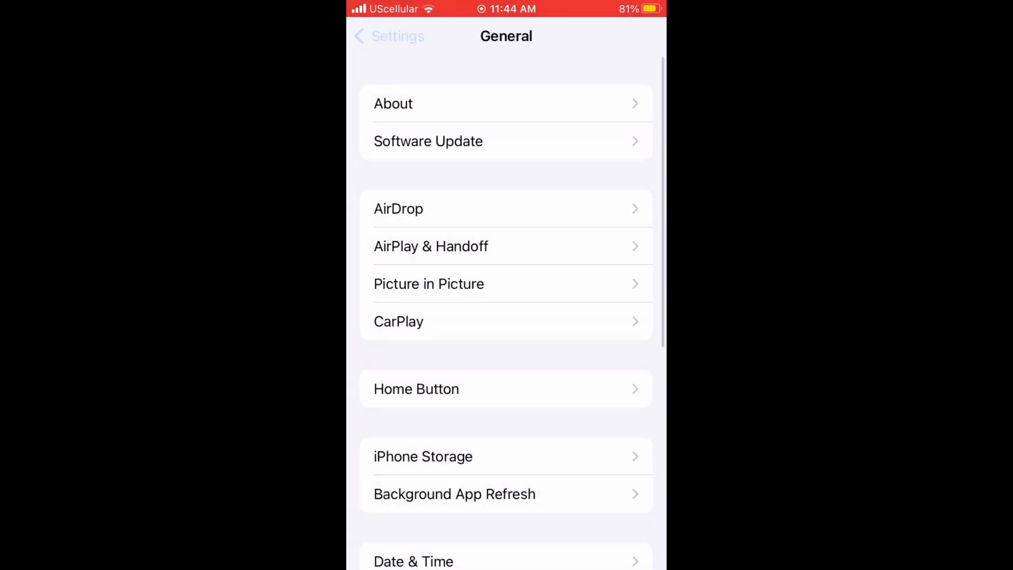
pyautogui.click(388, 35)
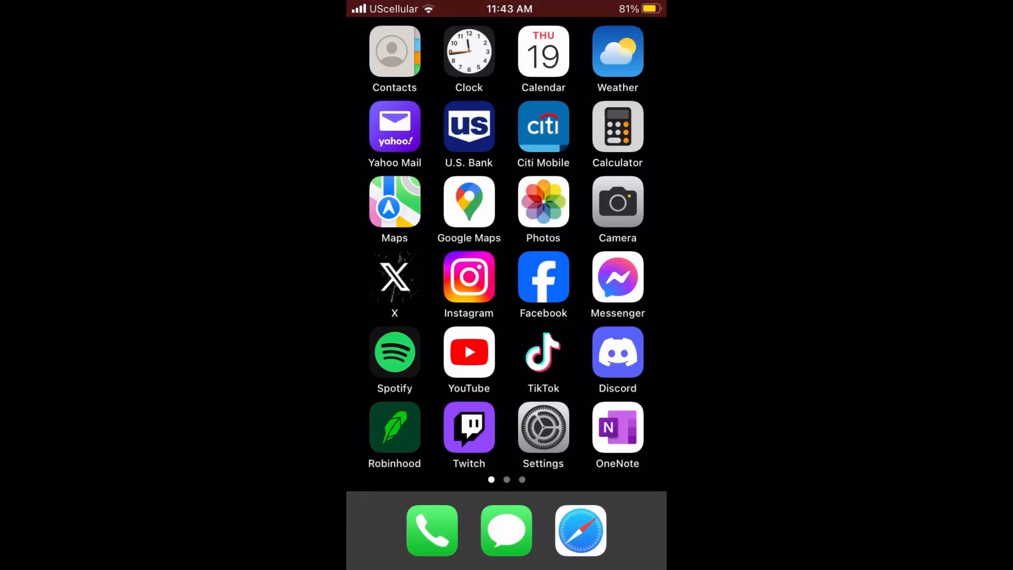
pyautogui.click(543, 427)
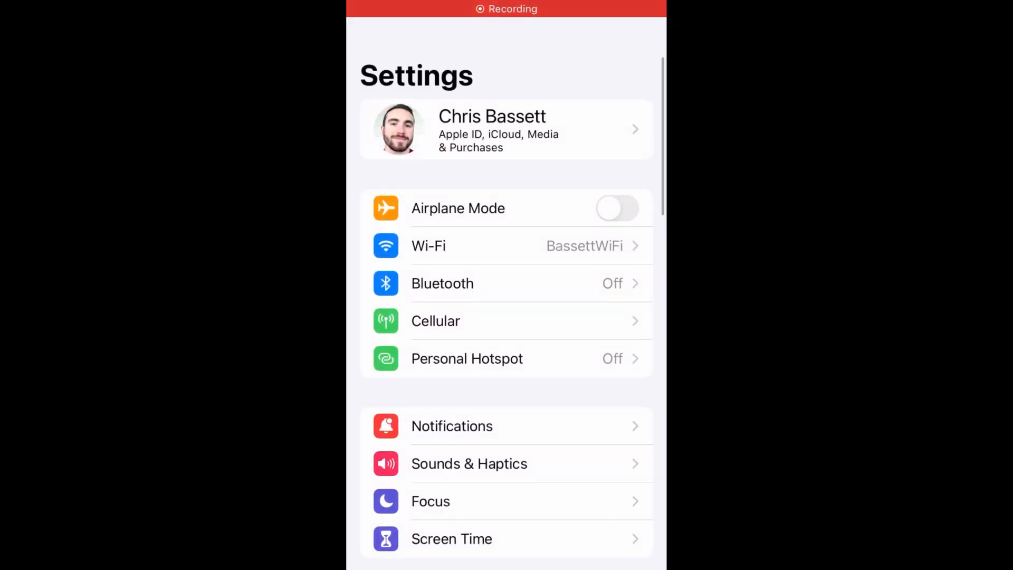
pyautogui.scroll(-3)
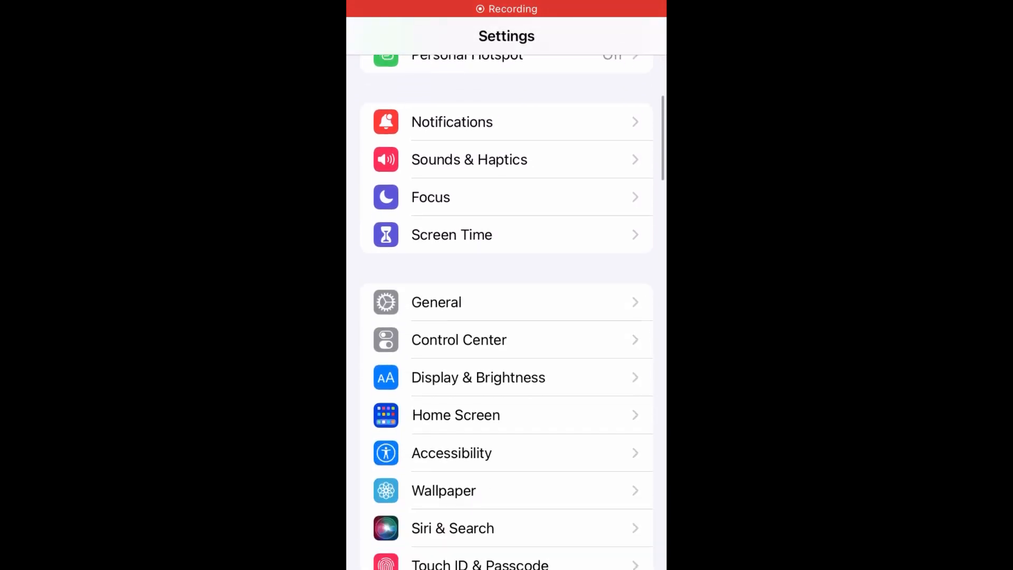
pyautogui.scroll(-3)
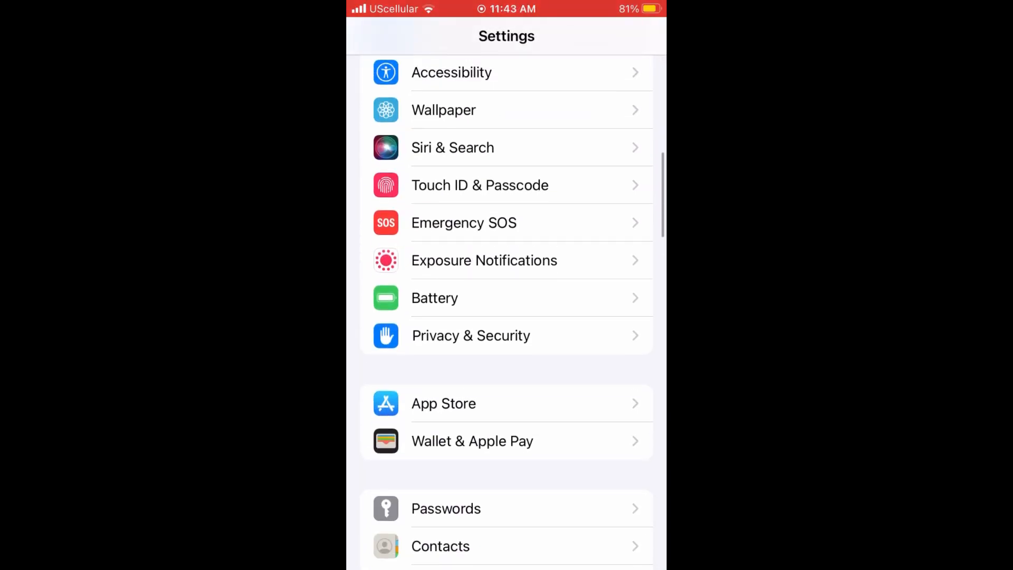
pyautogui.scroll(-3)
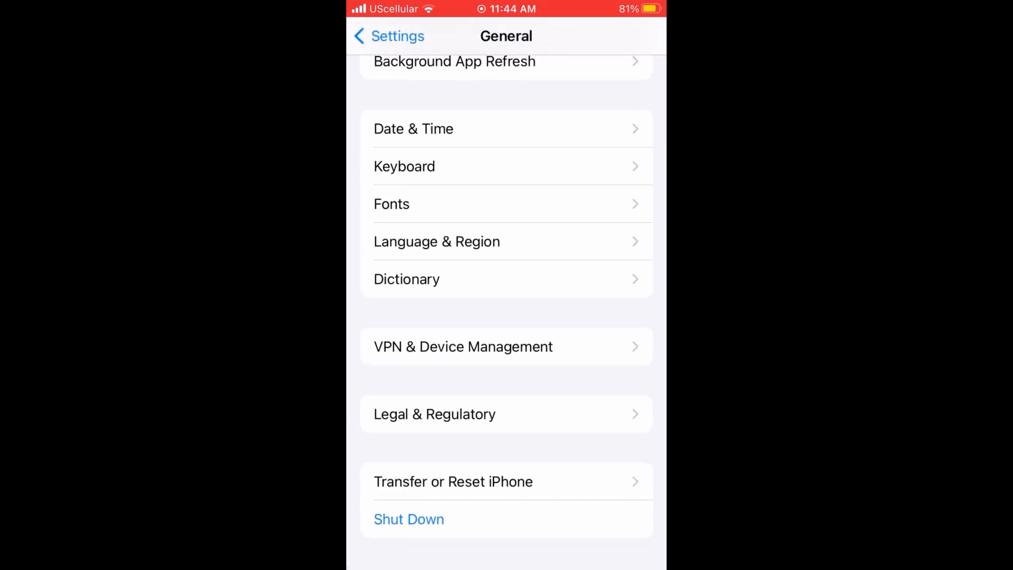
pyautogui.click(453, 482)
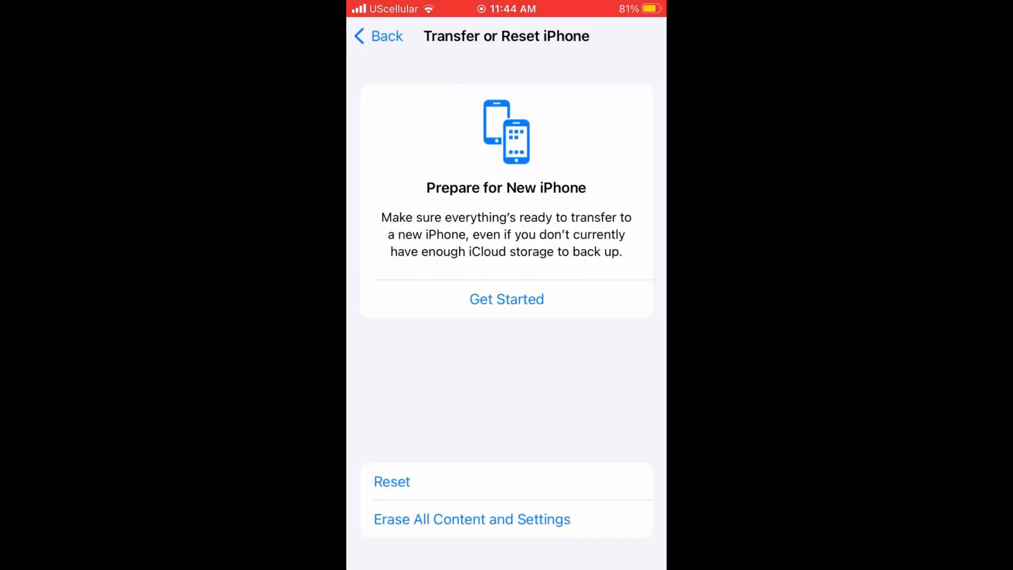
pyautogui.click(391, 482)
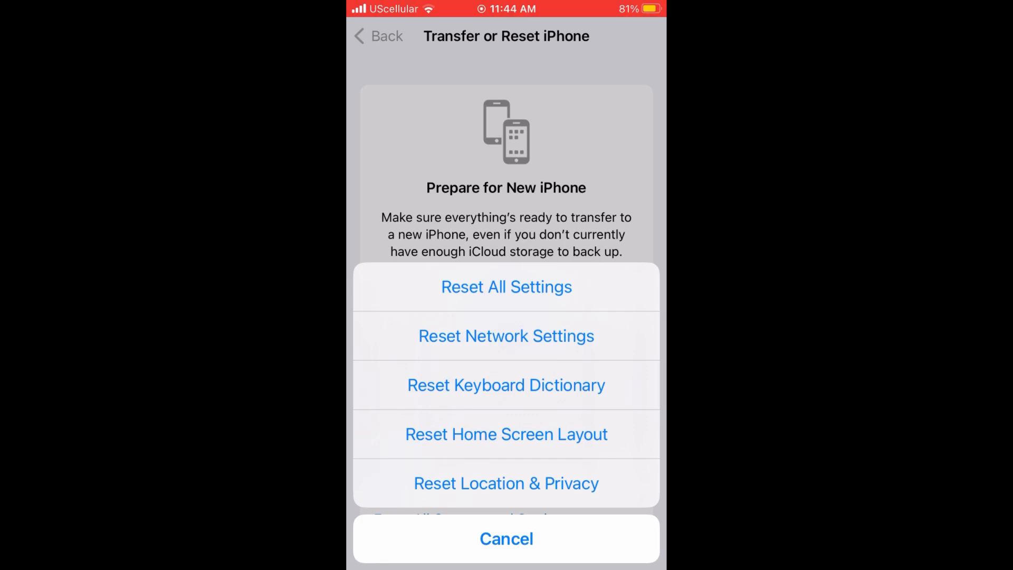
pyautogui.click(506, 539)
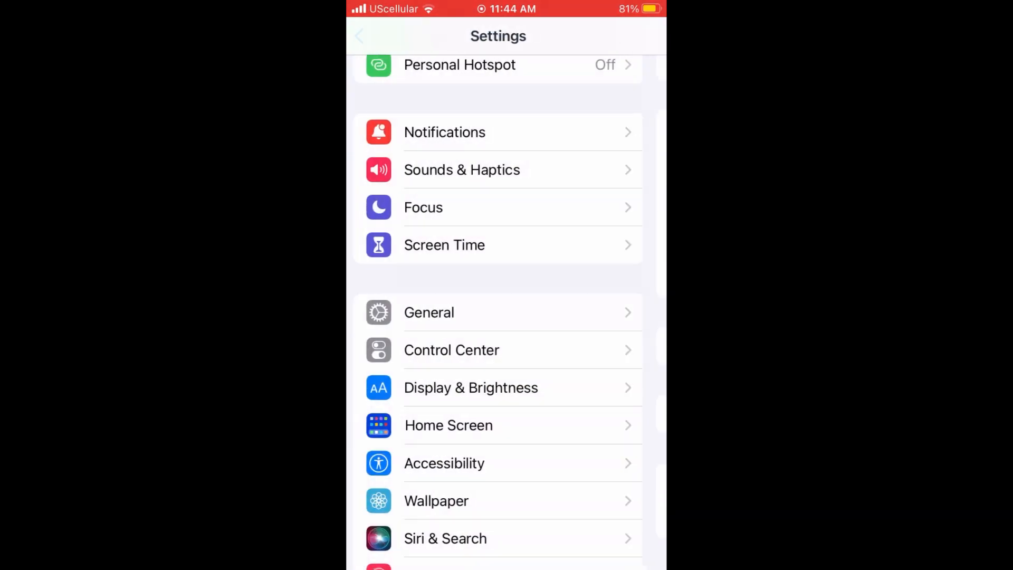
pyautogui.scroll(-3)
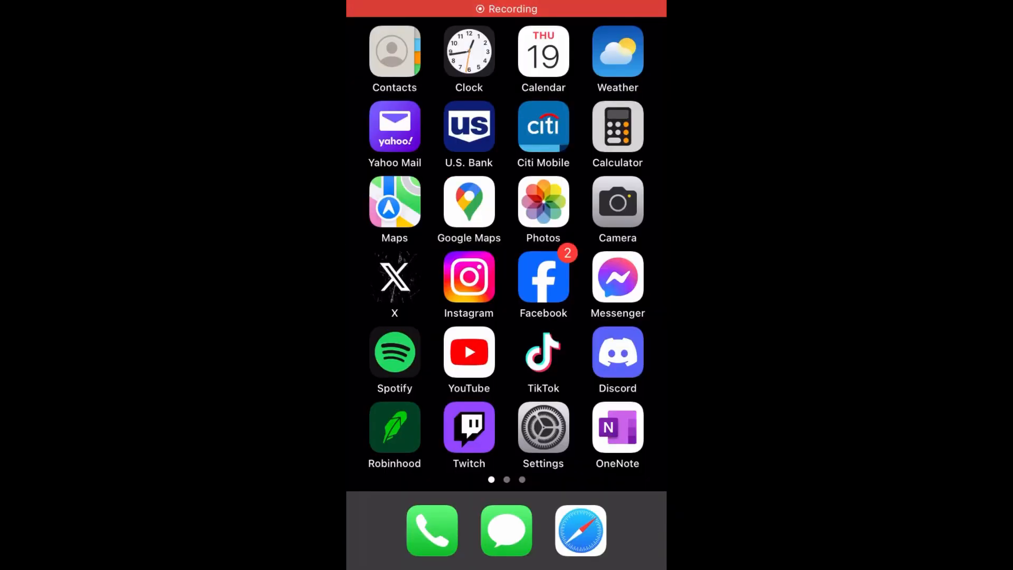
# Step: Open Lockdown Mode at the bottom of Privacy & Security, leaving it off
pyautogui.click(543, 426)
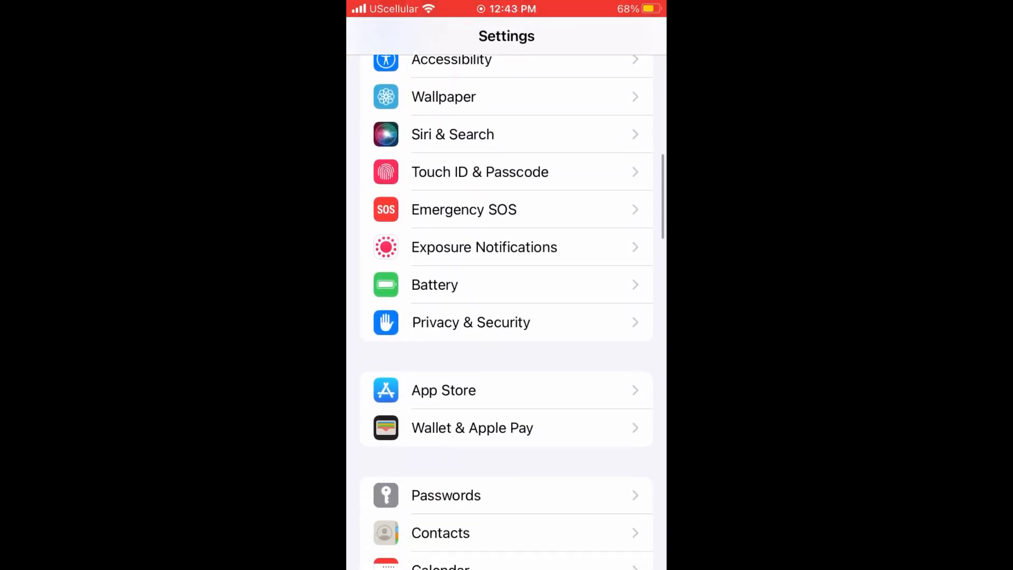
pyautogui.click(470, 323)
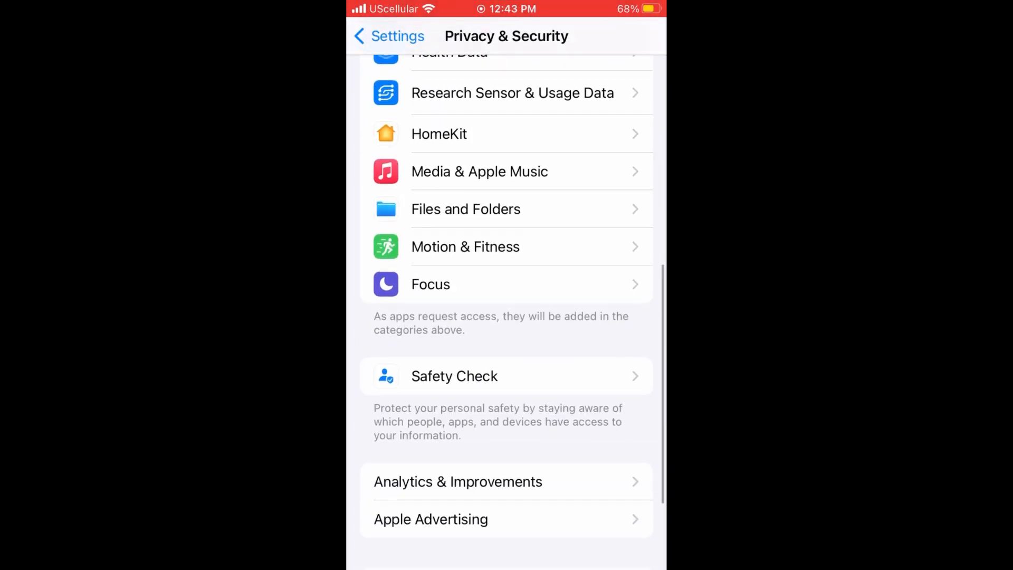
pyautogui.scroll(-3)
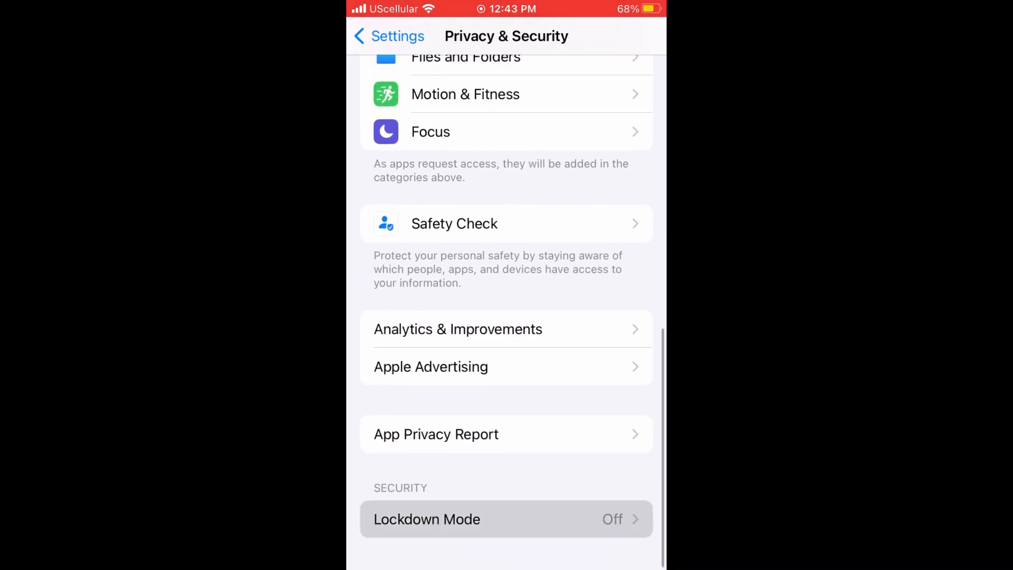
pyautogui.click(426, 518)
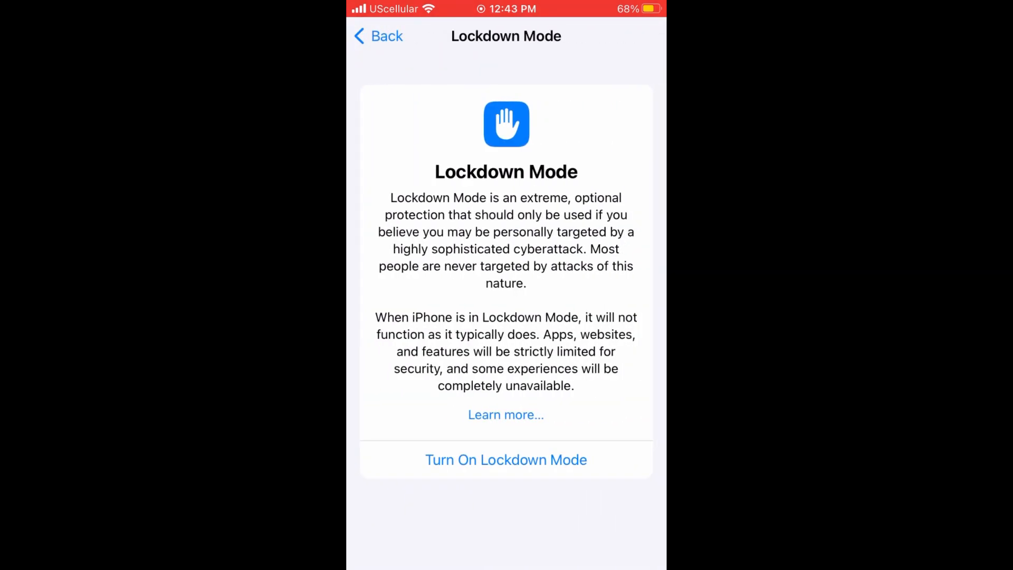